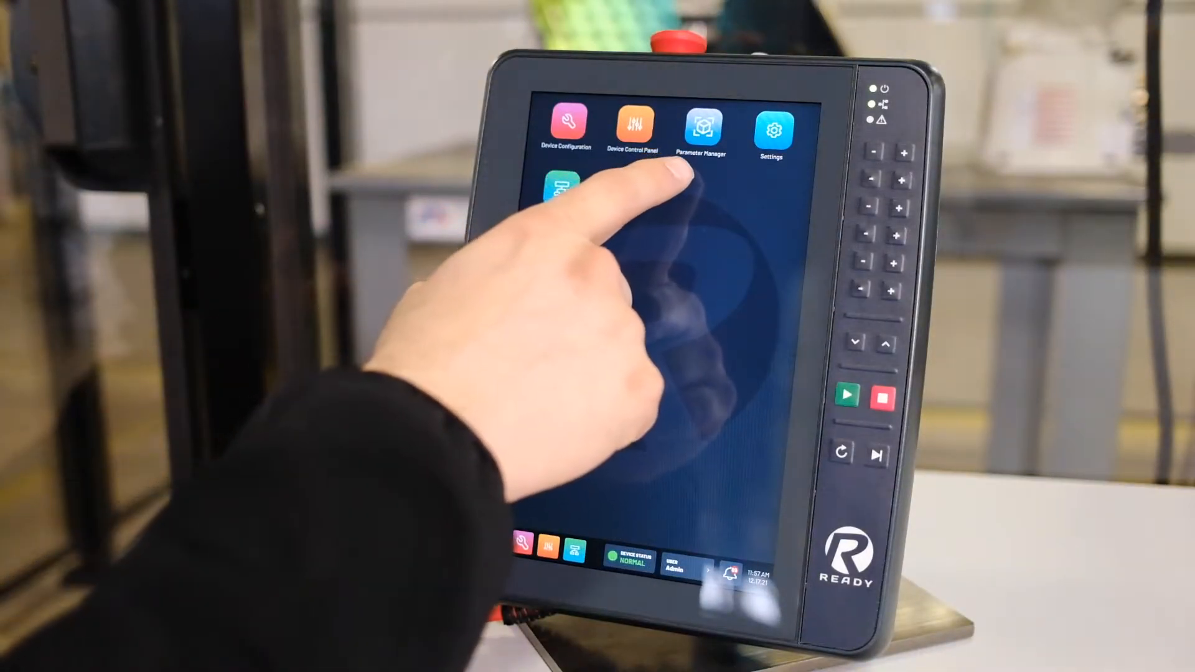
Step: Launch Parameter Manager and select Phoenix Contact EIP as the device on the Devices tab
{"action": "left_click", "coordinate": [699, 130]}
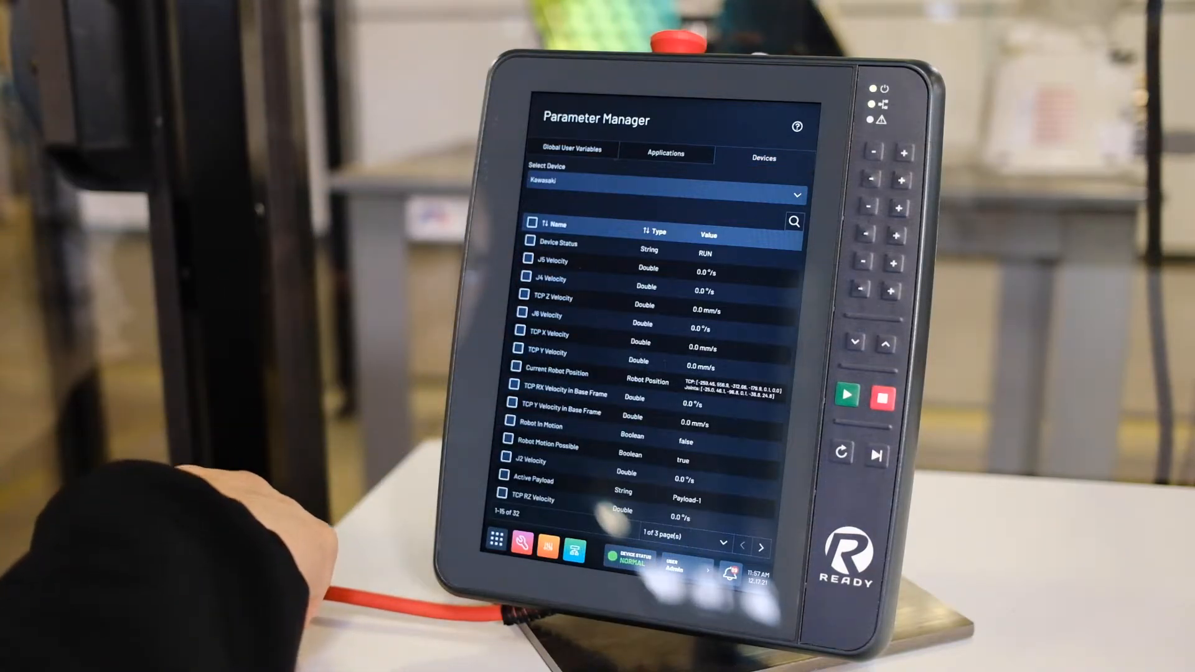
{"action": "left_click", "coordinate": [797, 194]}
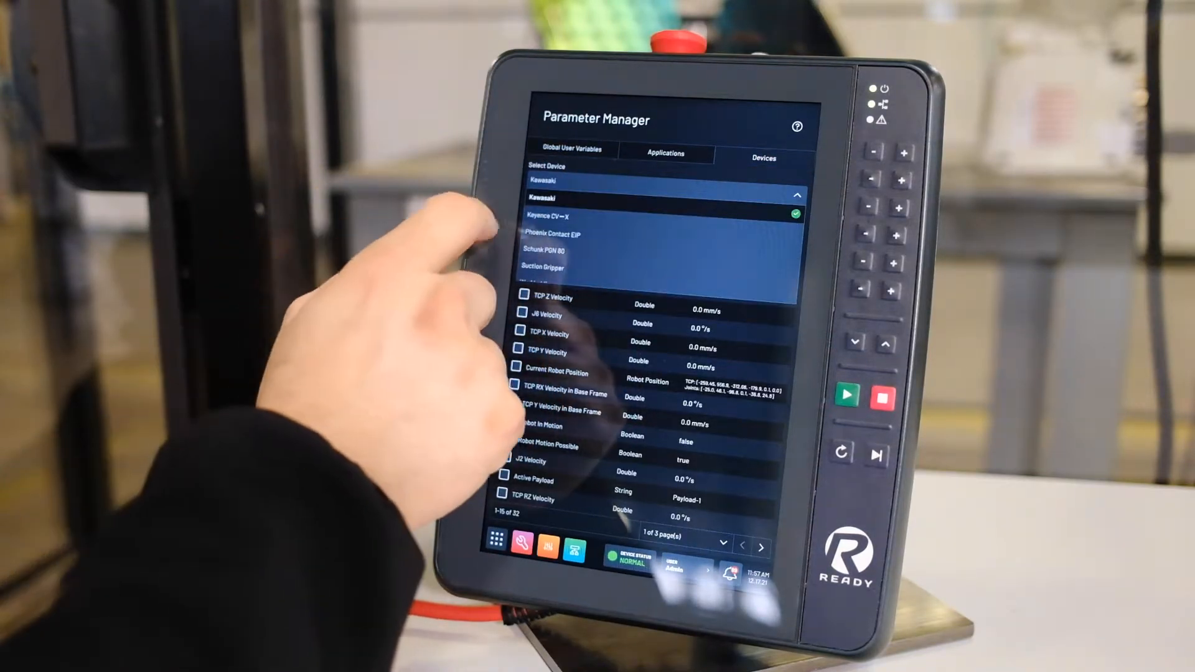
{"action": "left_click", "coordinate": [579, 225]}
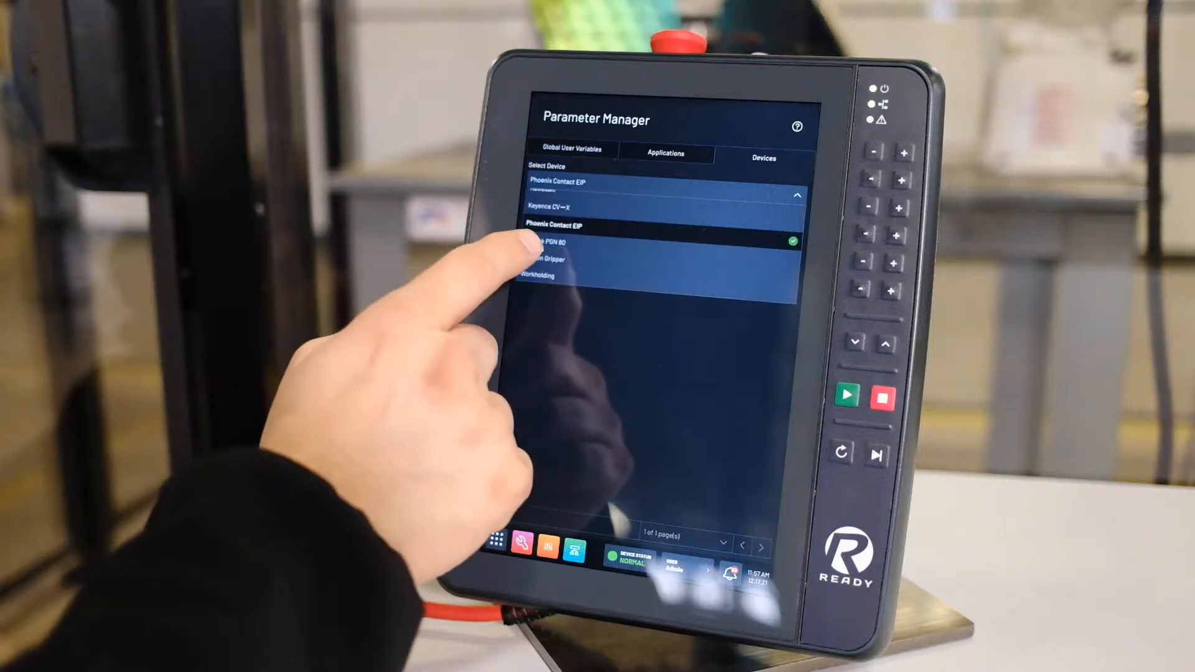